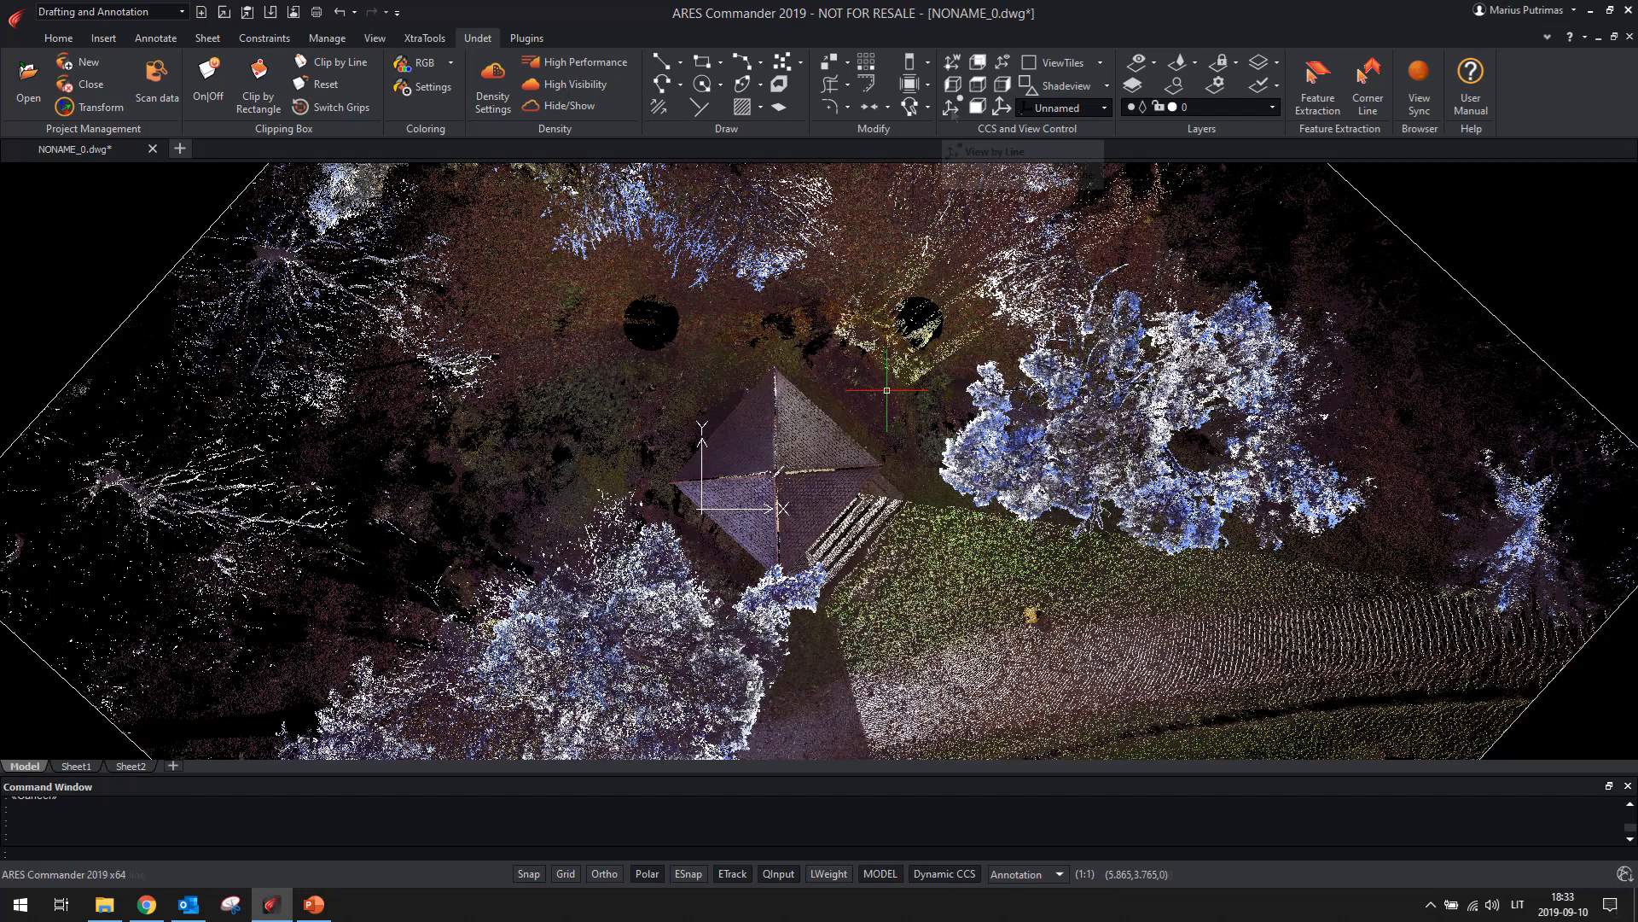
mouse_move(951, 105)
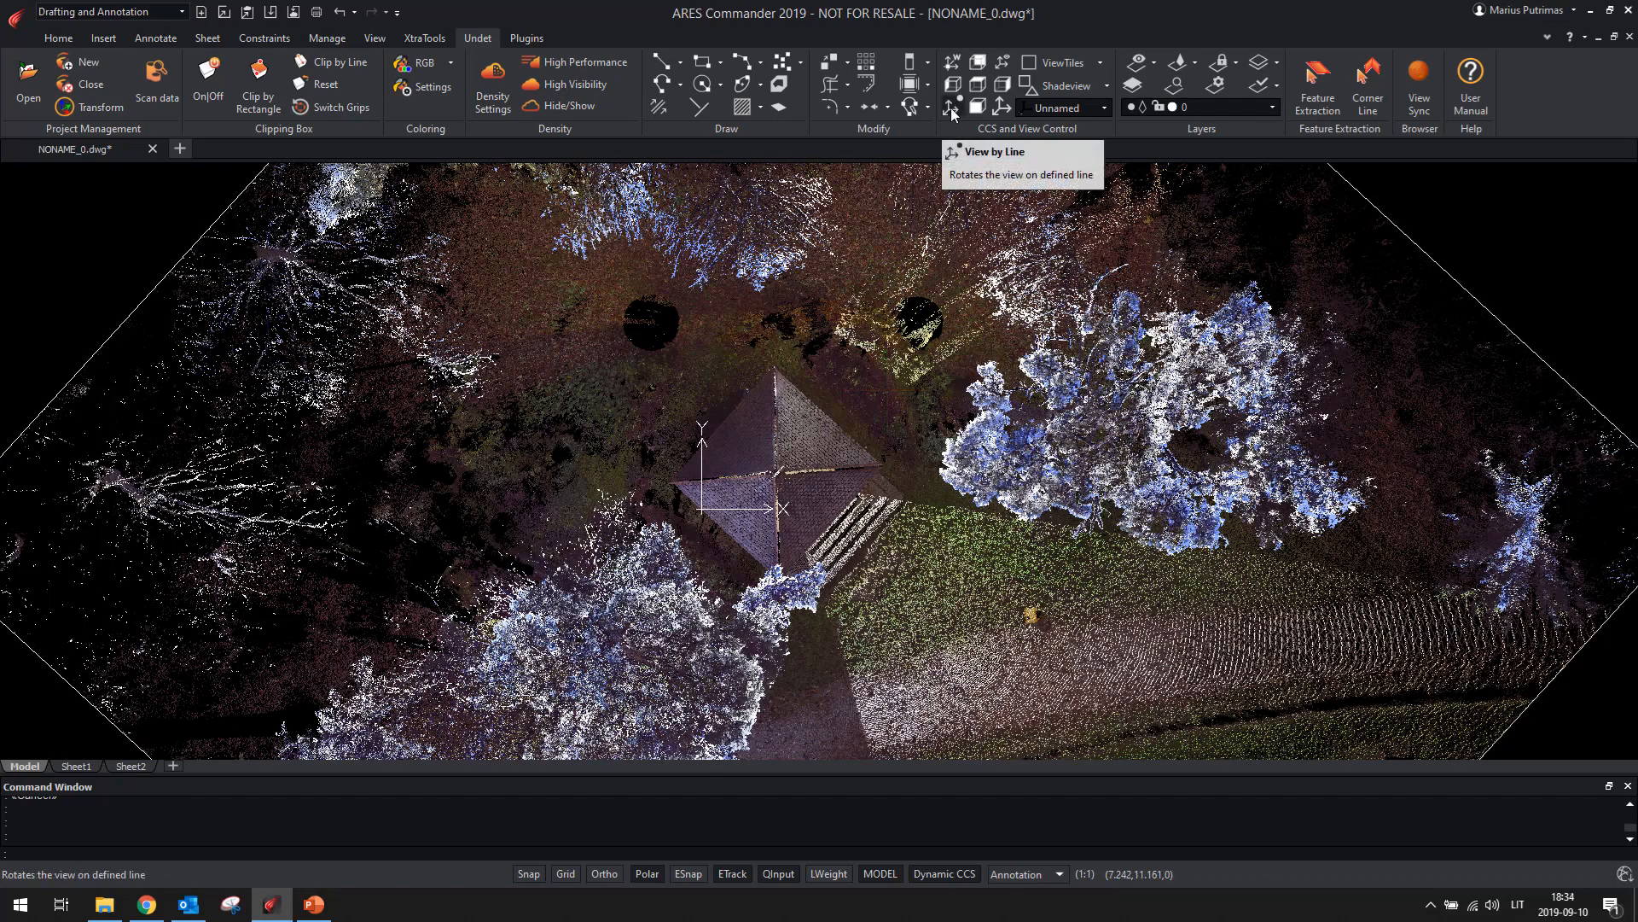
Rotate the chapel scan to an upright front elevation using View by Line
left_click(950, 106)
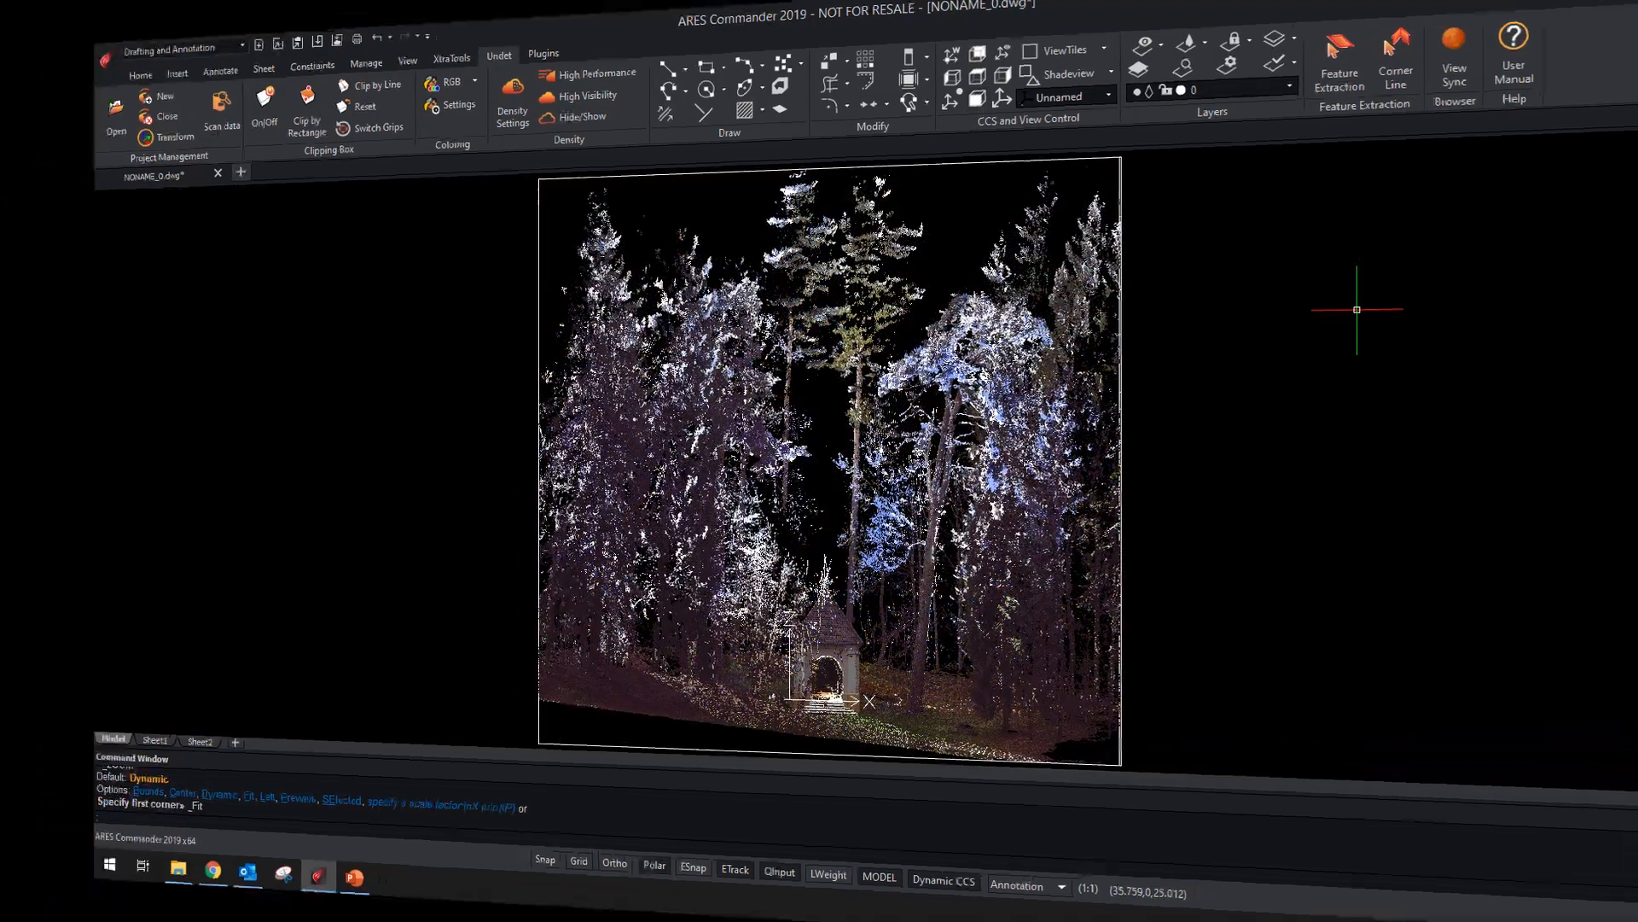
Open the Feature Extraction plane-recognition dialog over the intensity-coloured brick building scan
left_click(1339, 55)
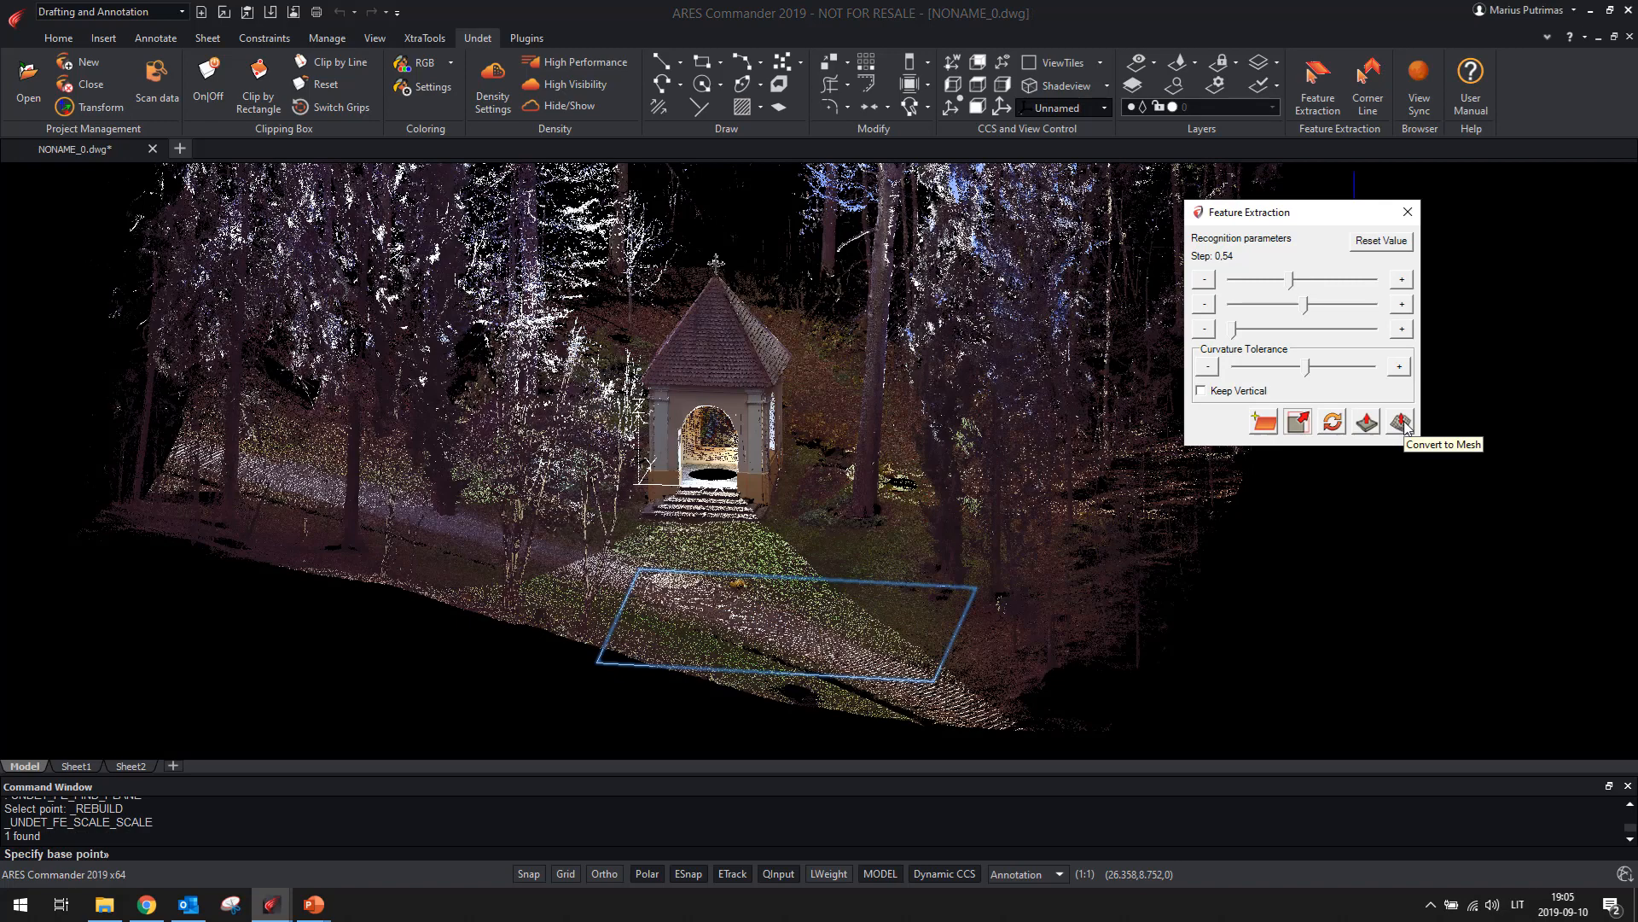
left_click(1398, 421)
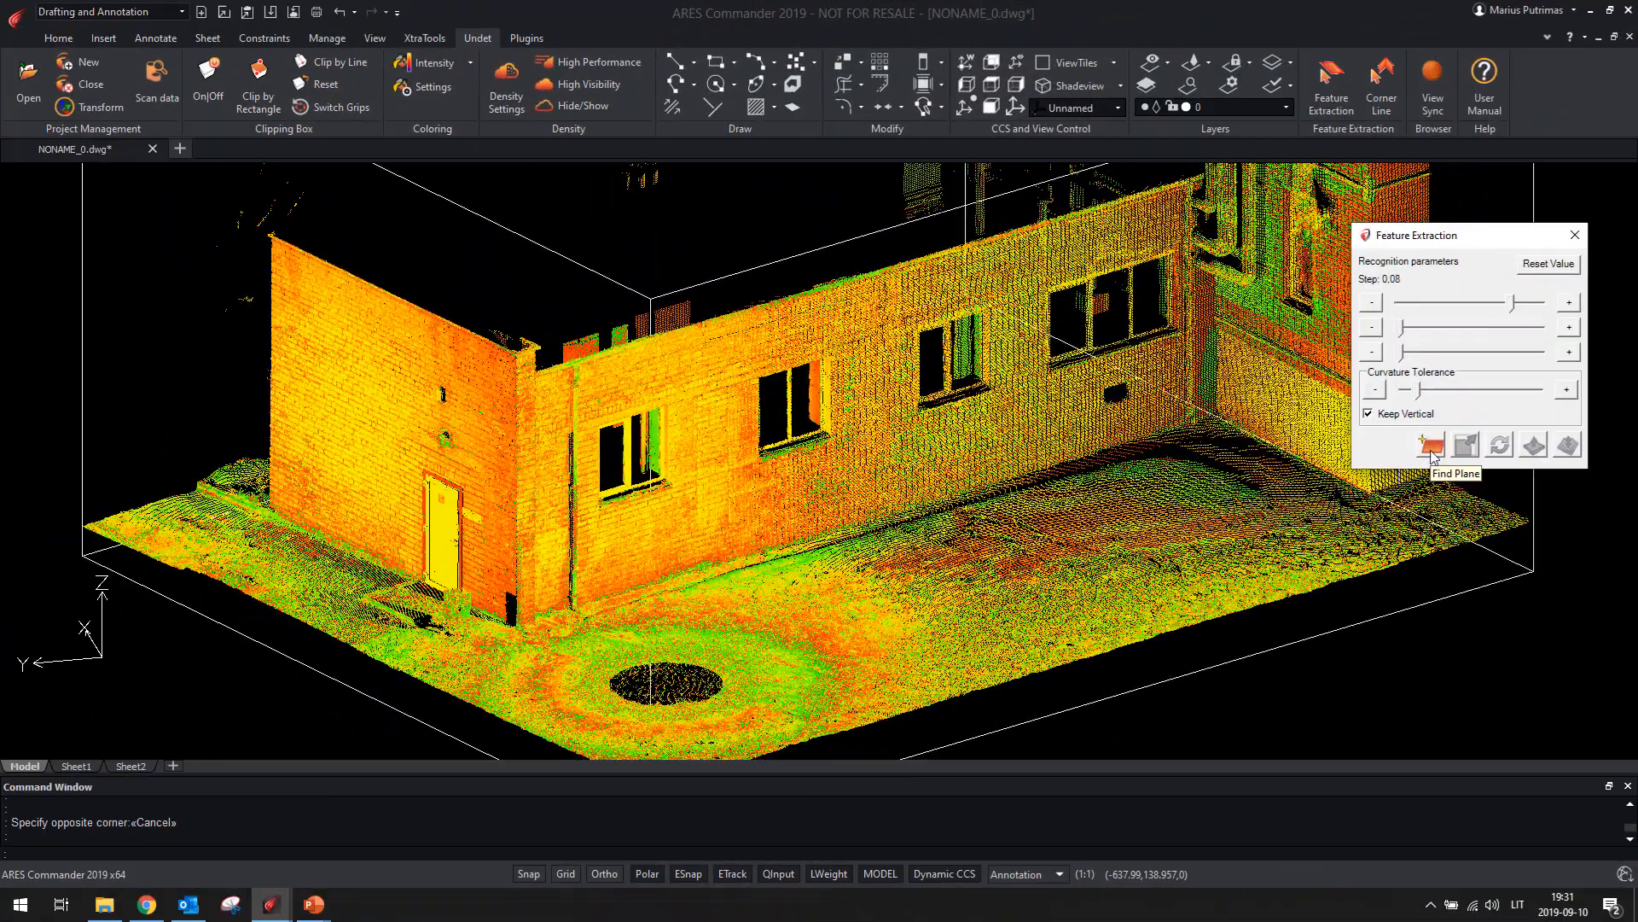
Close Feature Extraction and delete the extracted plane entity
left_click(1431, 445)
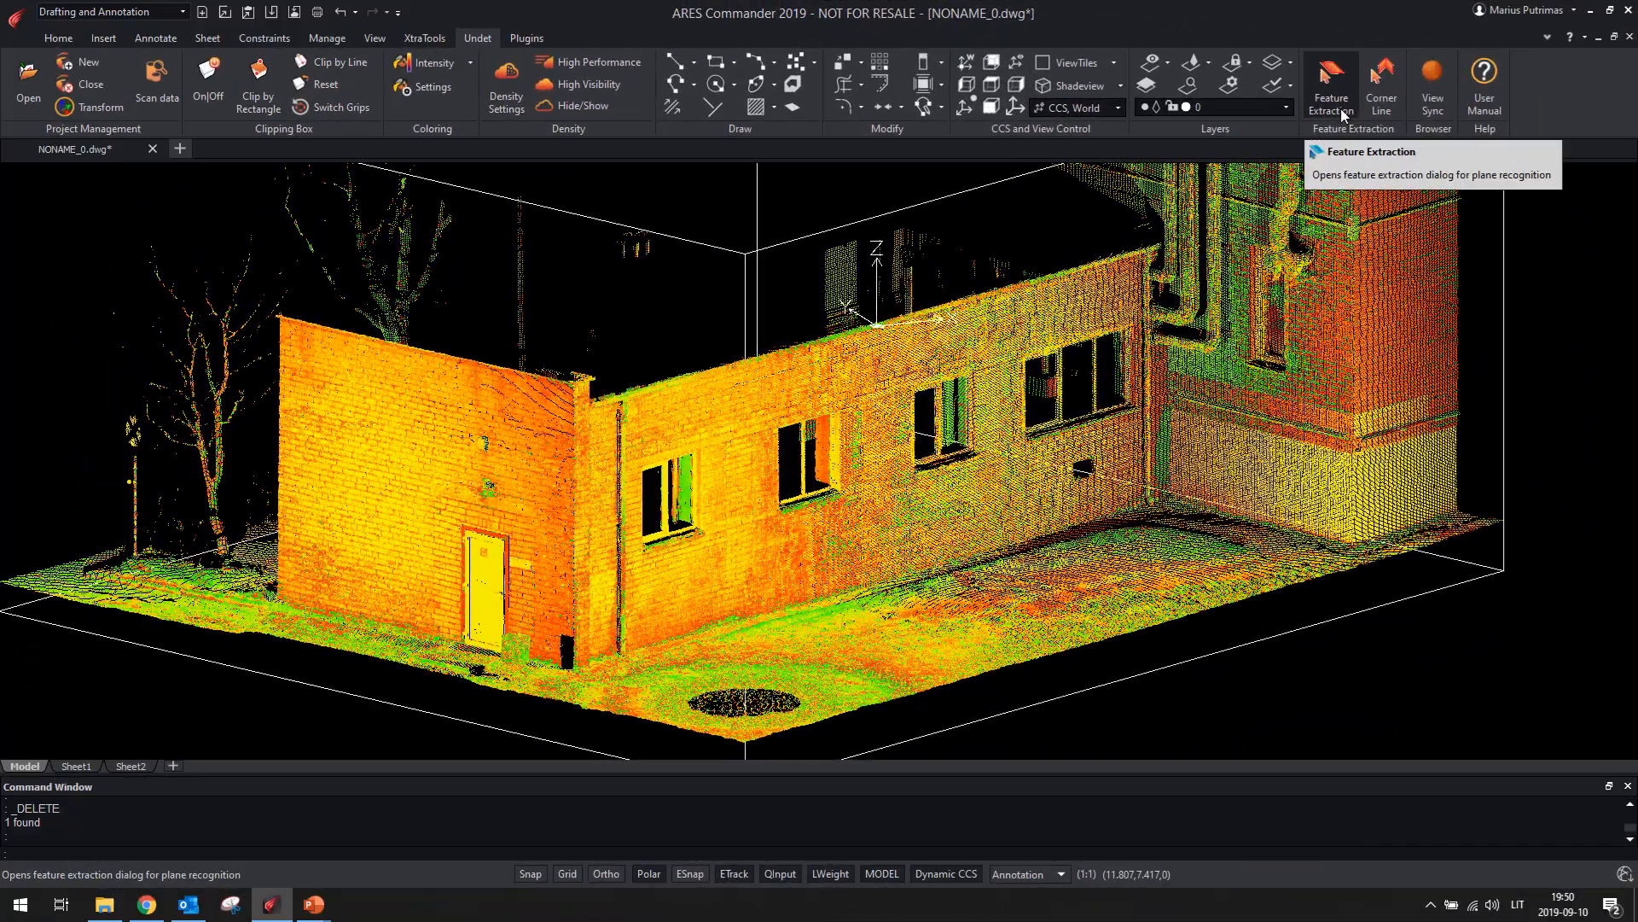
View the courtyard scan from above and place a new coordinate system
left_click(1331, 77)
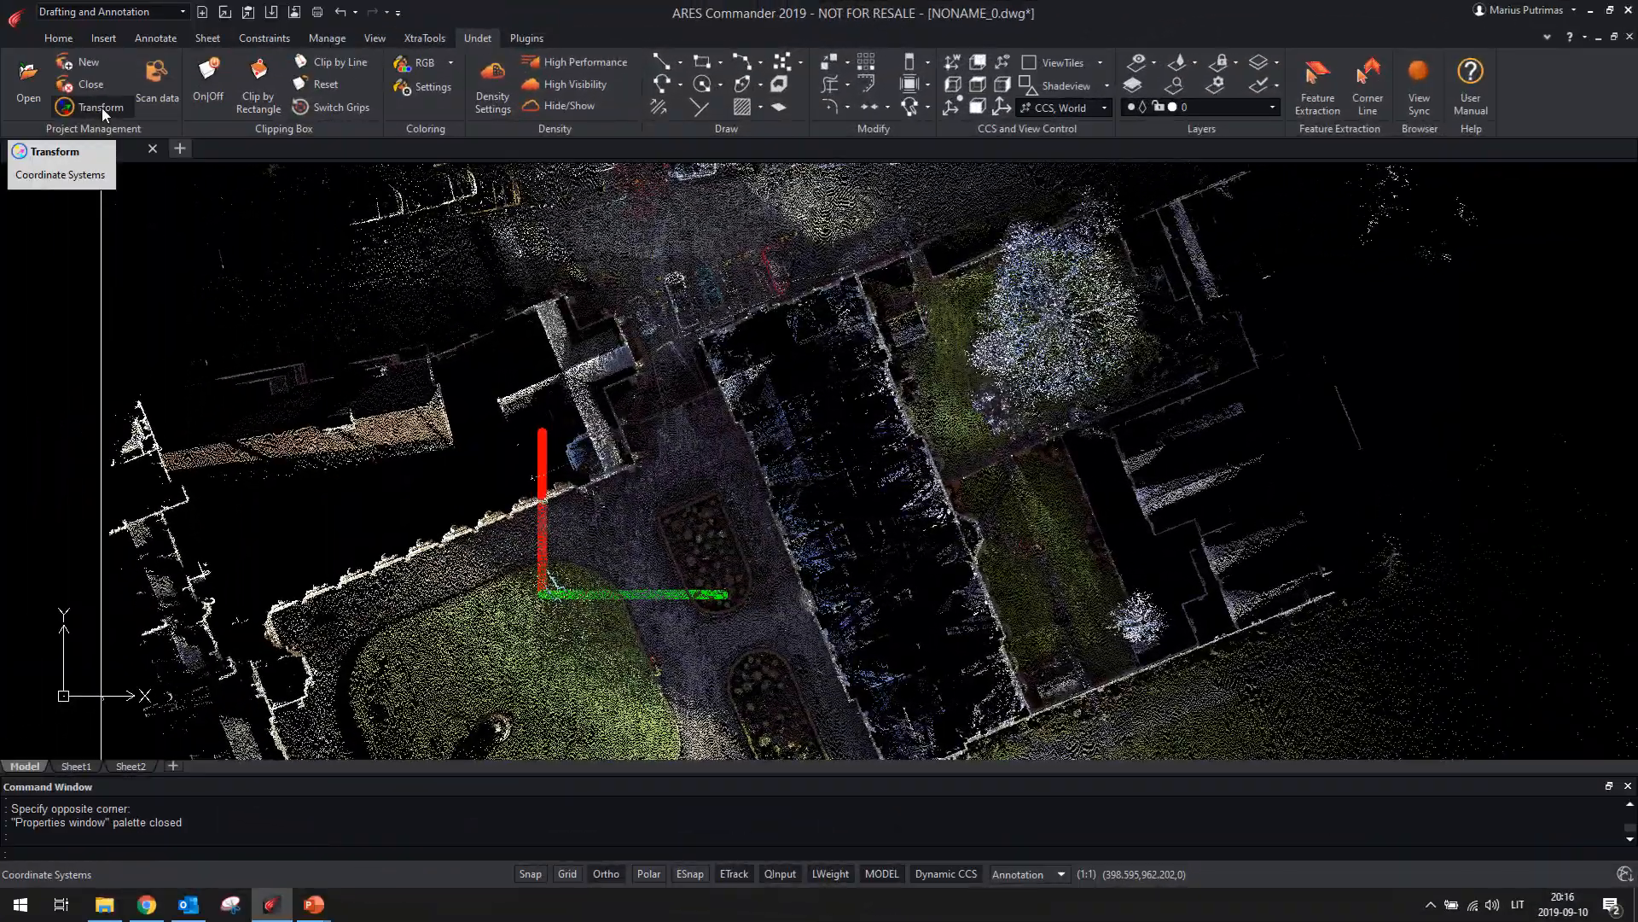
Clip the house point cloud by rectangle into a top-view floor-plan slice
left_click(101, 107)
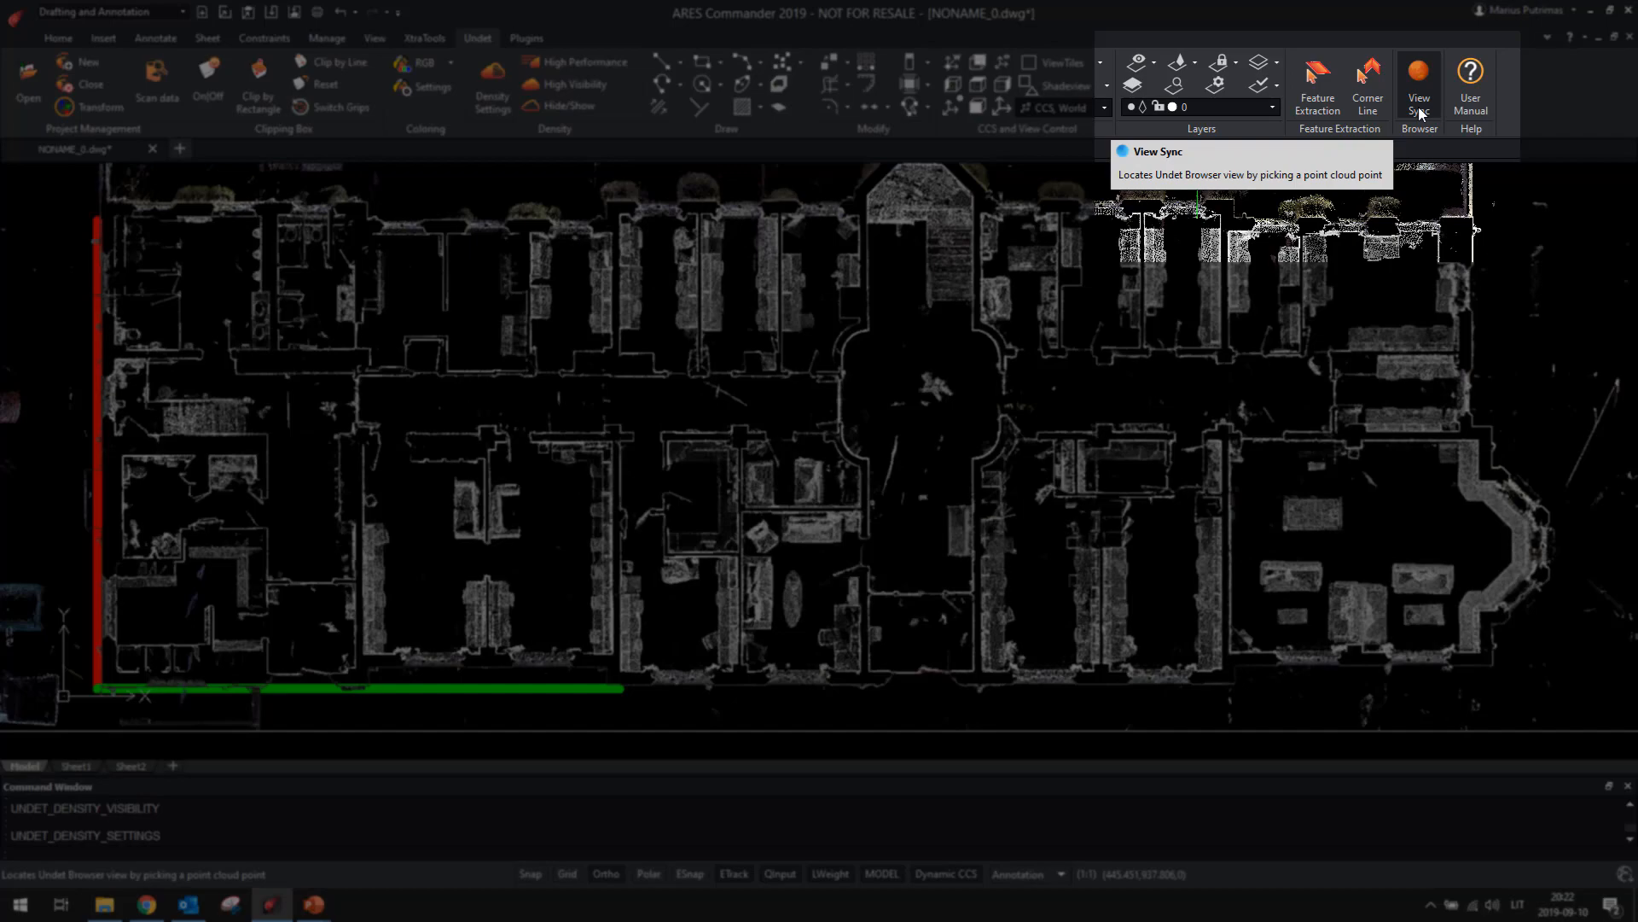
Open the View Sync panorama, then close it to view the facade linework
left_click(1419, 71)
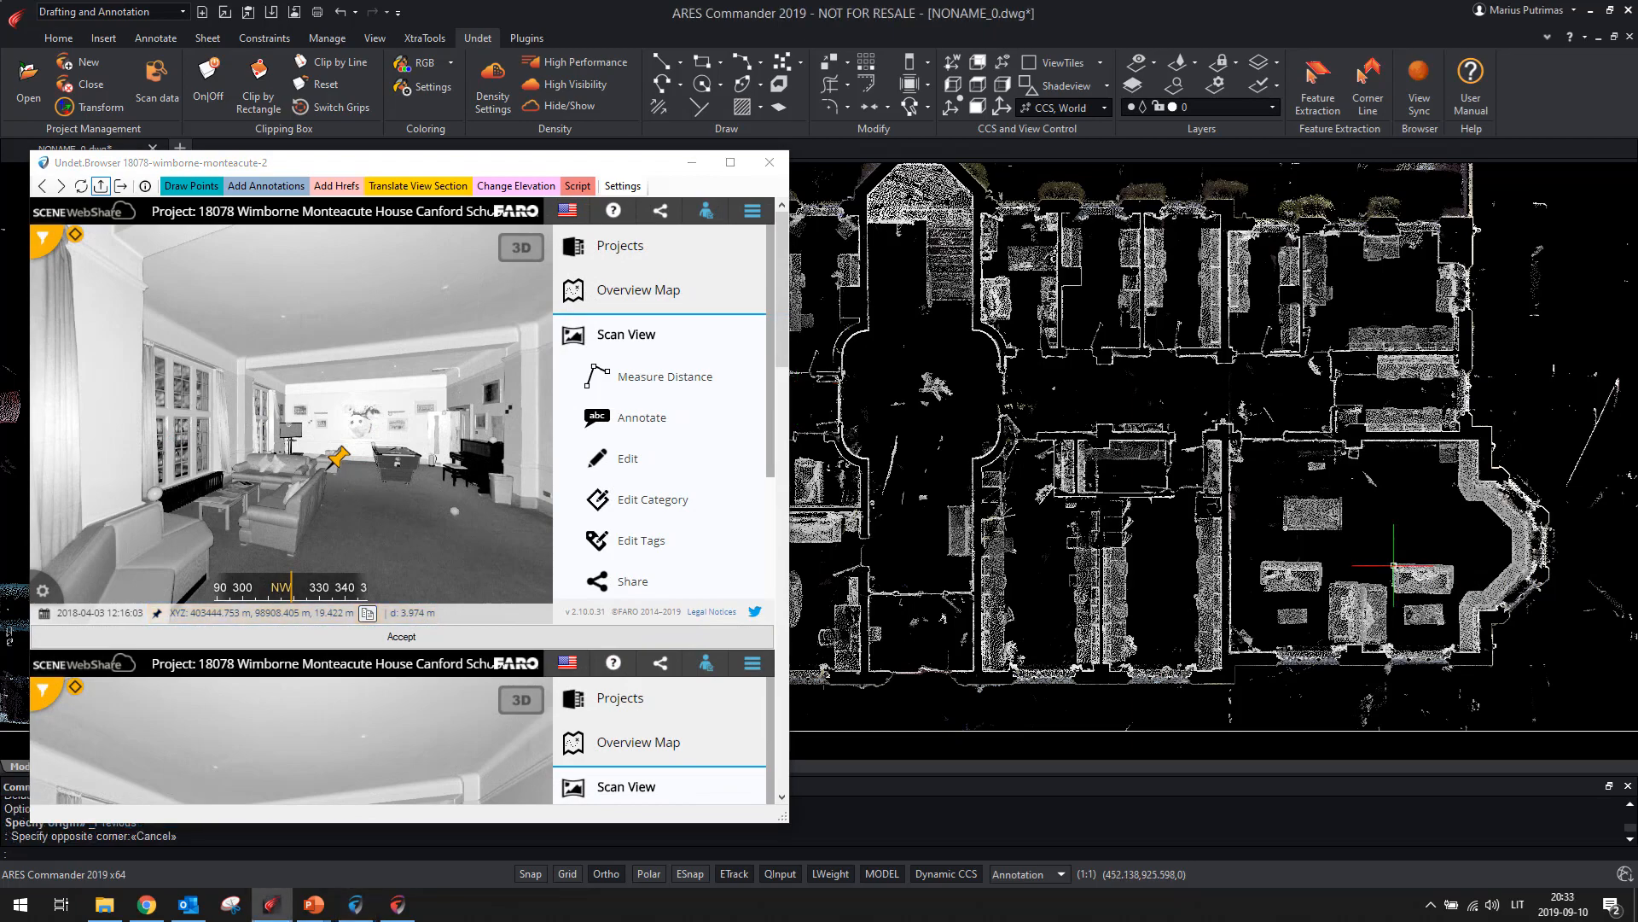
left_click(769, 162)
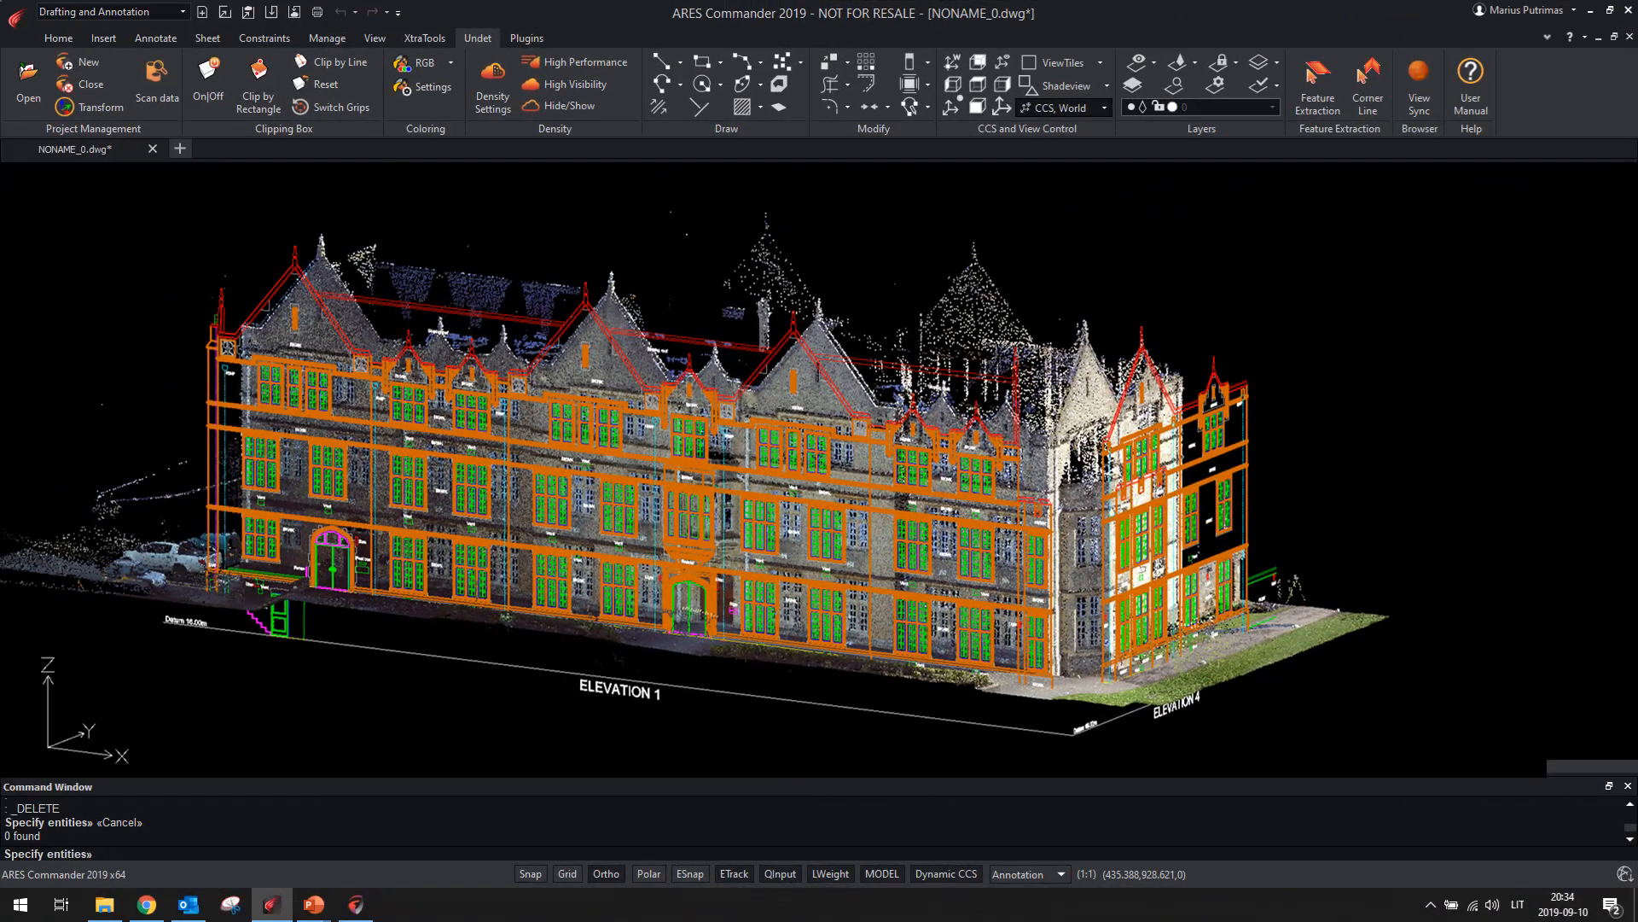